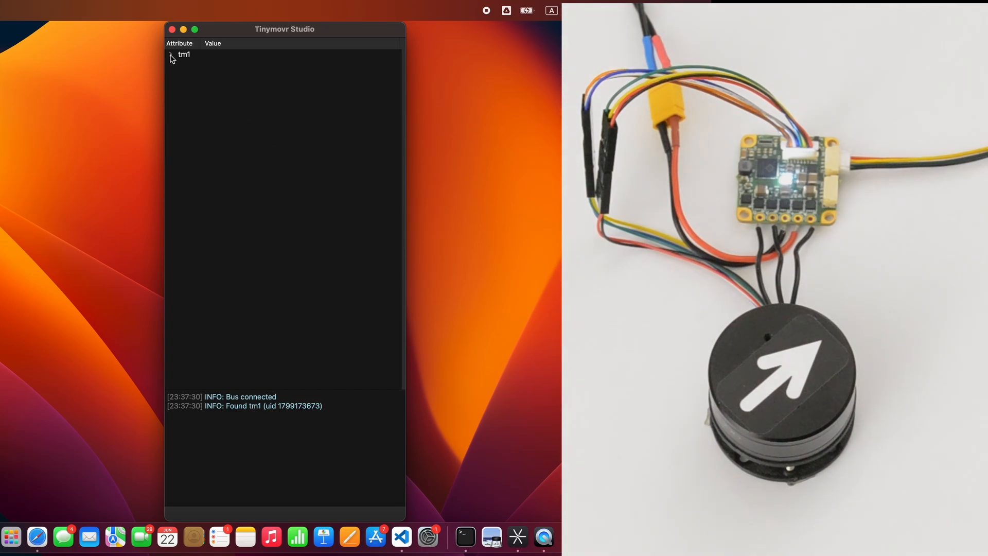
- Expand tm1 > sensors > setup > external_spi to show type MA7XX at 3 Mbps and the sensor selection entries
{"action": "left_click", "coordinate": [171, 55]}
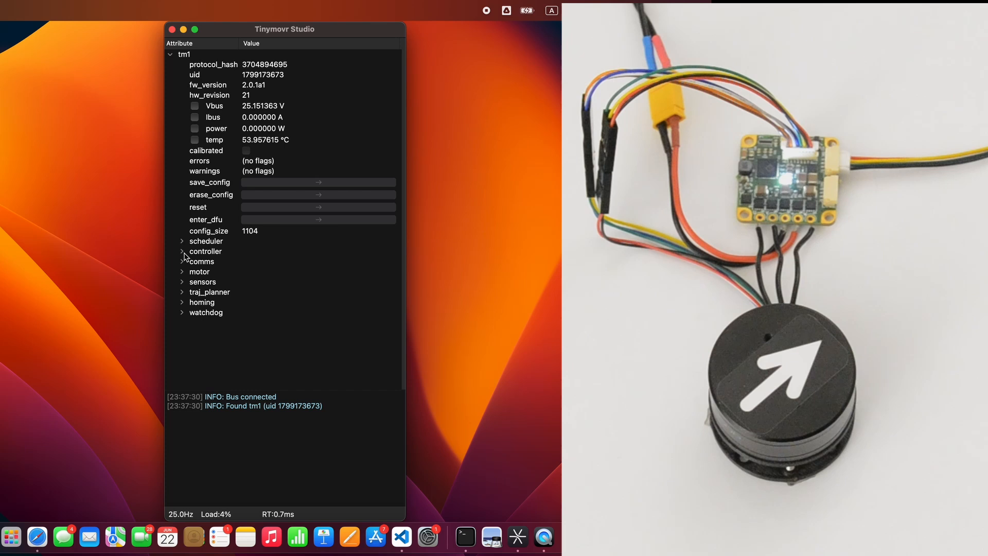
{"action": "left_click", "coordinate": [181, 281]}
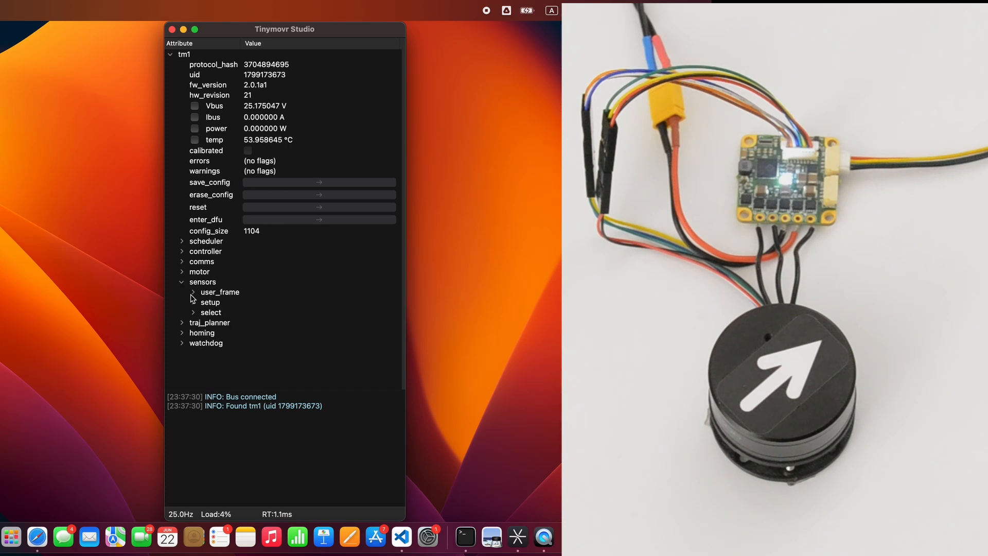
{"action": "left_click", "coordinate": [194, 303]}
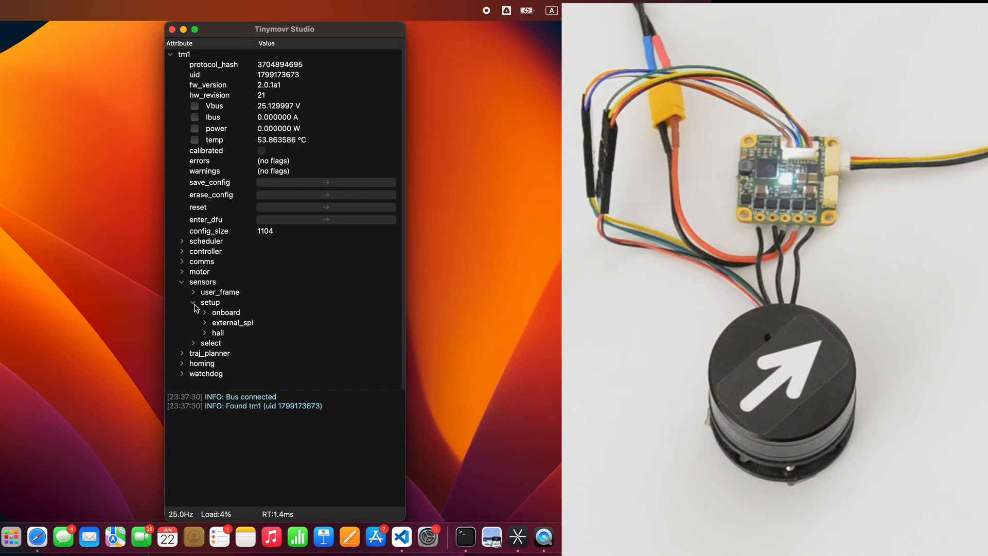
{"action": "left_click", "coordinate": [204, 322]}
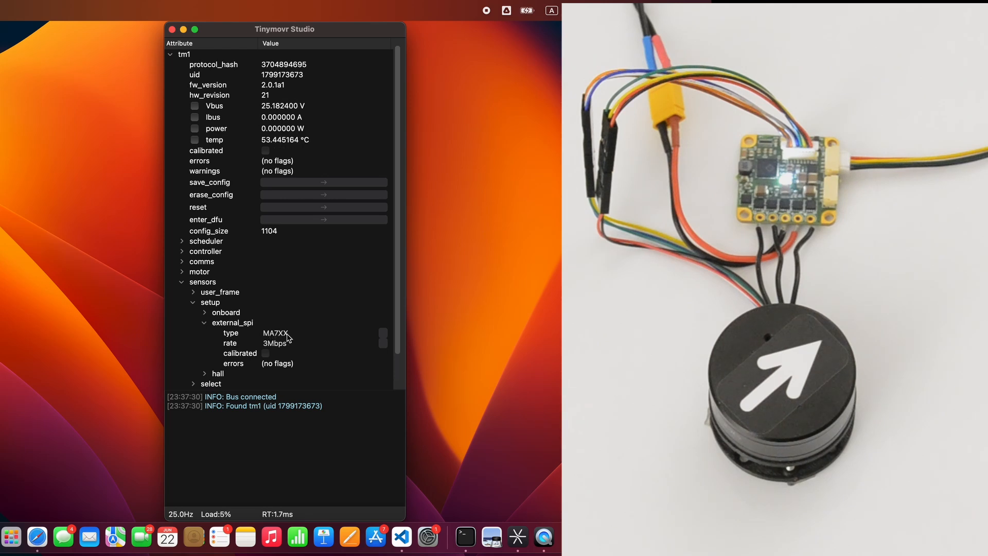
{"action": "scroll", "scroll_direction": "down", "scroll_amount": 3}
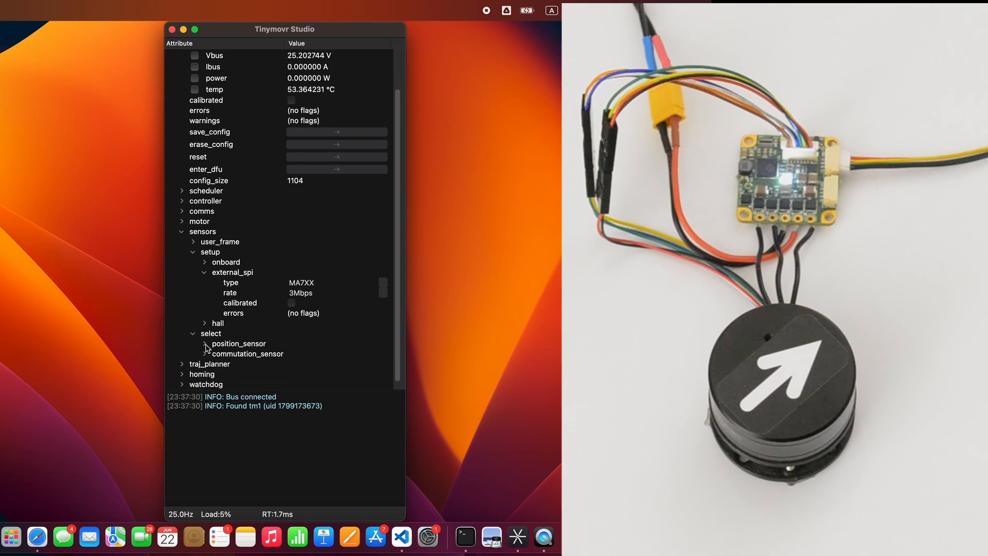
{"action": "left_click", "coordinate": [204, 344]}
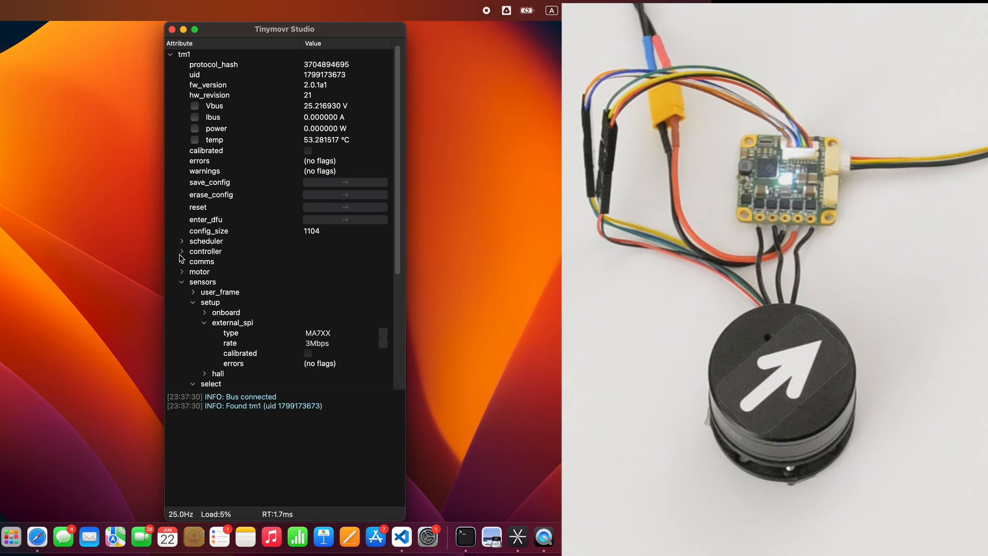
- Run motor calibration from the controller group until tm1 reports calibrated
{"action": "left_click", "coordinate": [181, 251]}
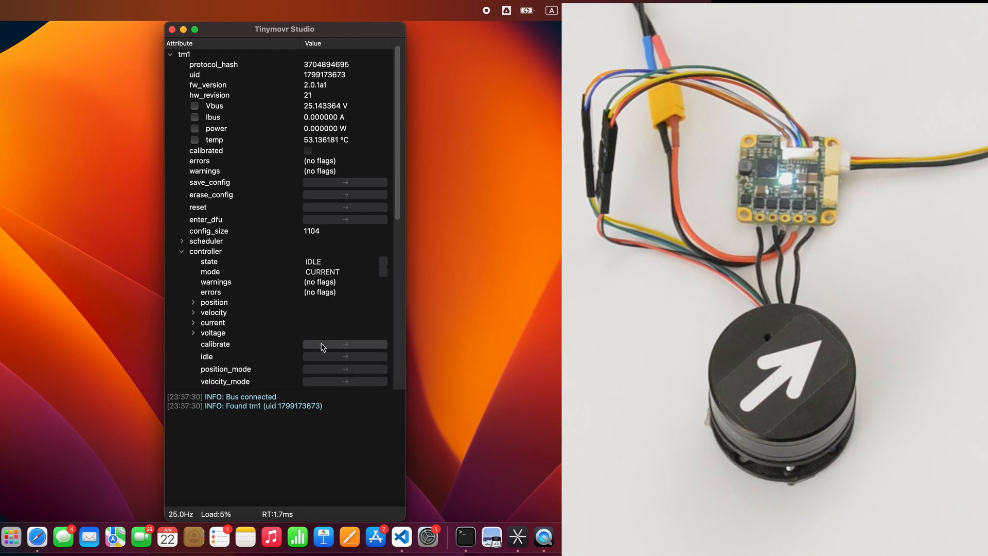
{"action": "left_click", "coordinate": [343, 343]}
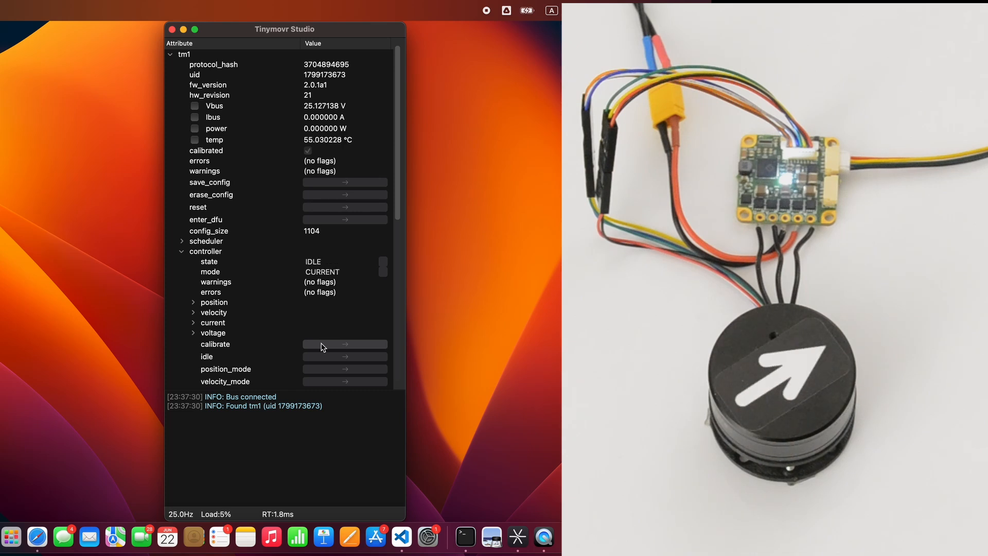
{"action": "scroll", "scroll_direction": "down", "scroll_amount": 3}
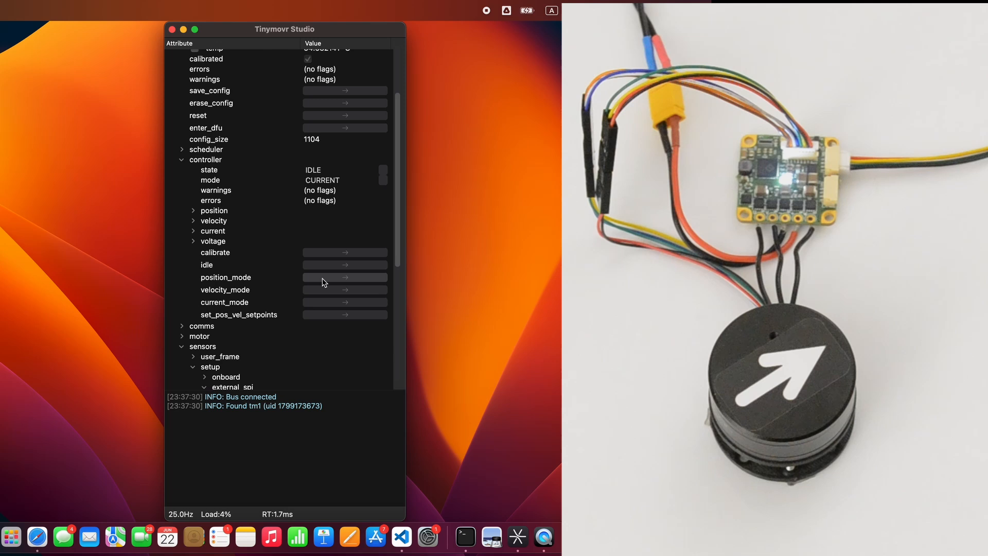
- Switch tm1 to position mode (CL_CONTROL, POSITION) and expand the velocity and position settings
{"action": "left_click", "coordinate": [344, 278]}
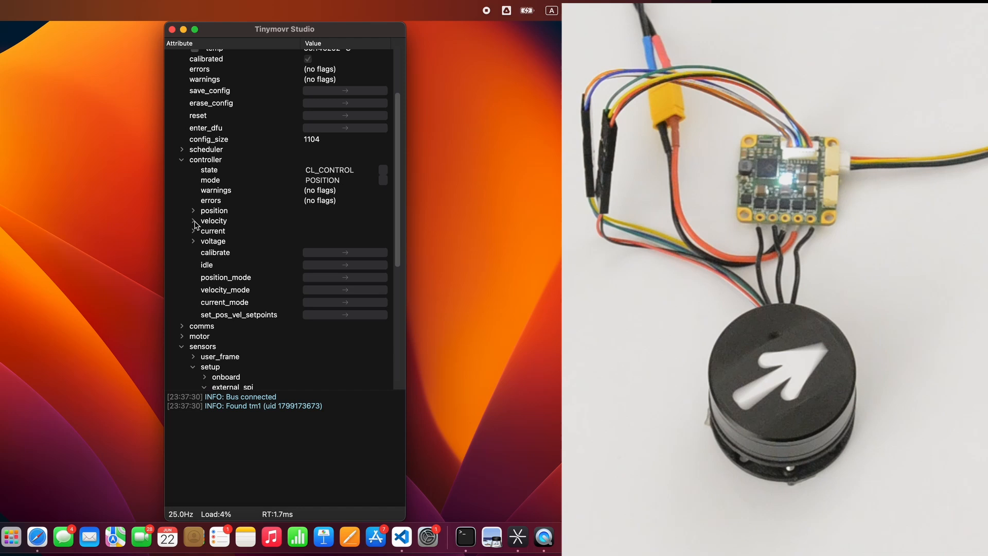
{"action": "left_click", "coordinate": [194, 220]}
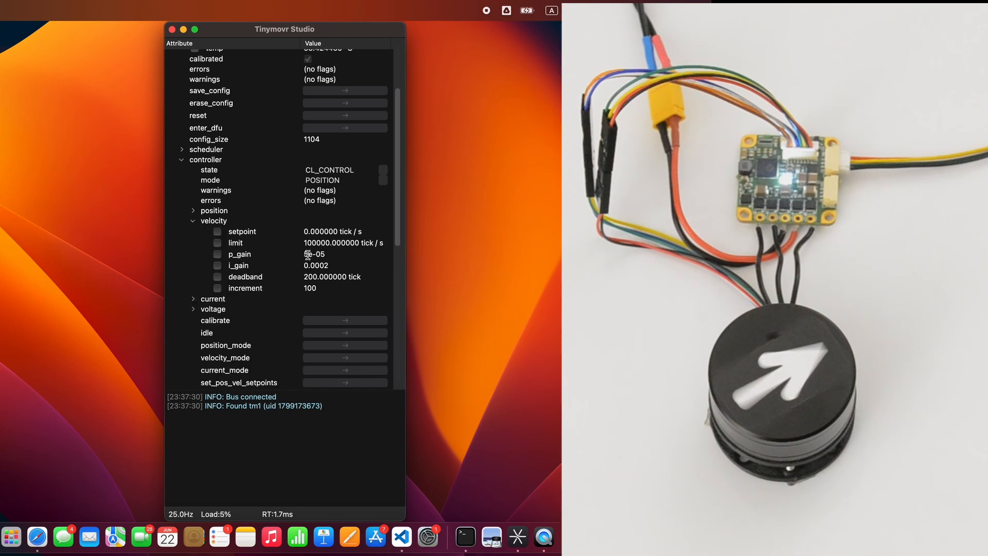
{"action": "left_click", "coordinate": [239, 254]}
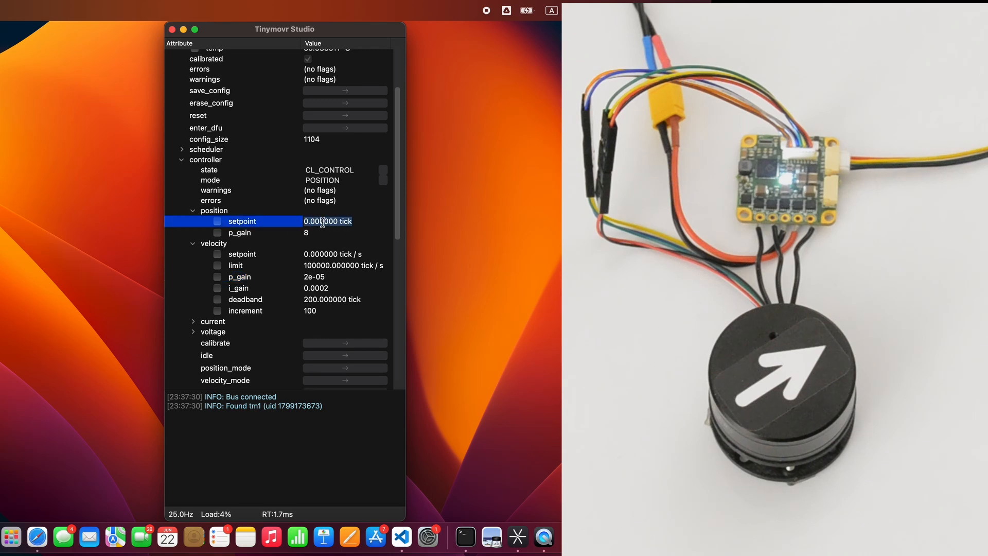
- Set the position setpoint to 50000 ticks so the motor turns to the new angle
{"action": "type", "text": "50000"}
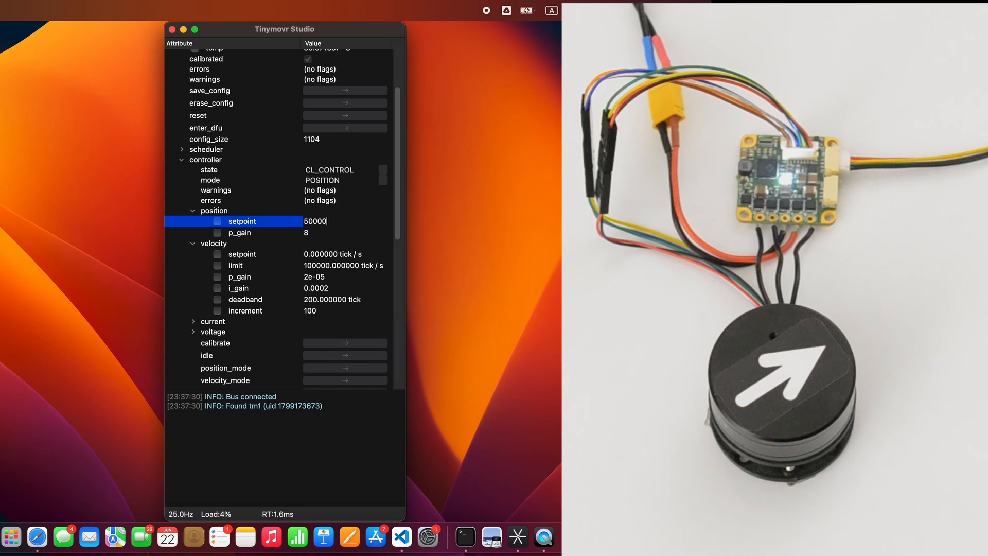
{"action": "key", "text": "Enter"}
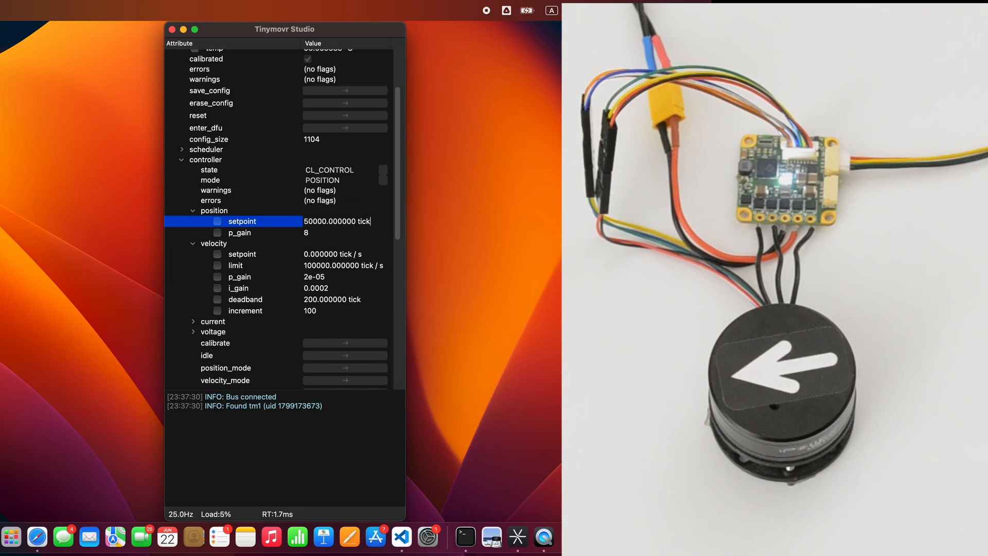